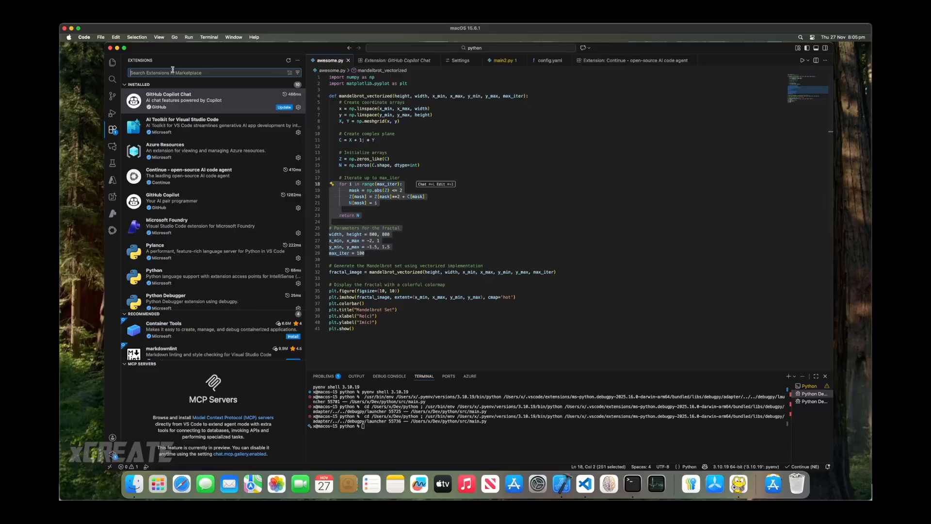
Show the installed AI Toolkit for Visual Studio Code extension's details page from the Installed list.
{"action": "left_click", "coordinate": [209, 125]}
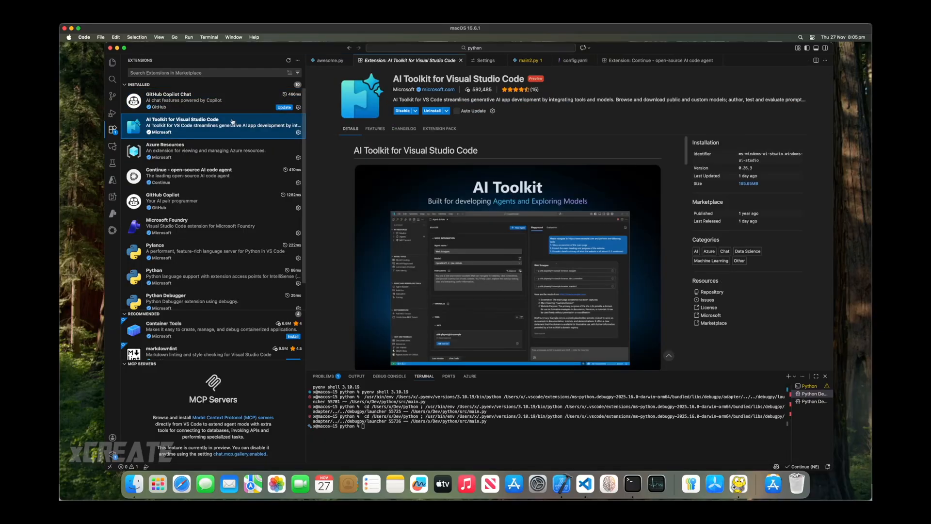